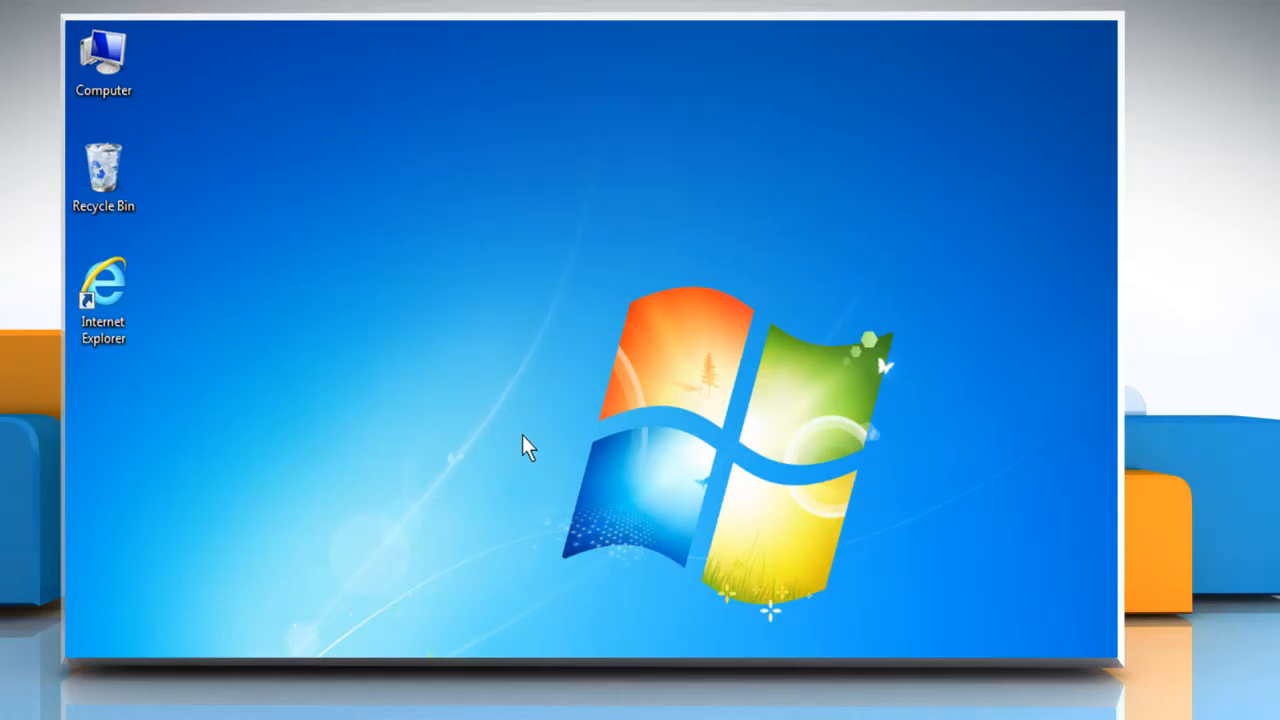
{"action": "mouse_move", "coordinate": [520, 448]}
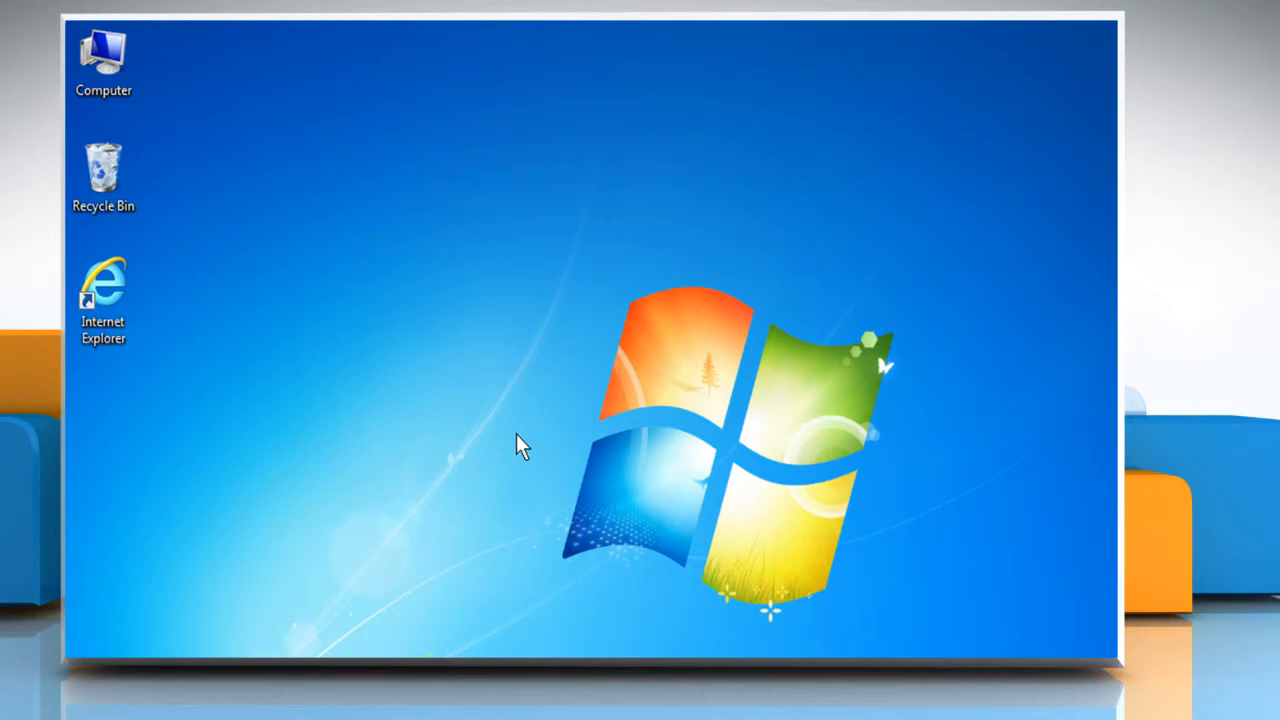
- Bring up the shortcut menu for the Internet Explorer desktop icon
{"action": "right_click", "coordinate": [104, 290]}
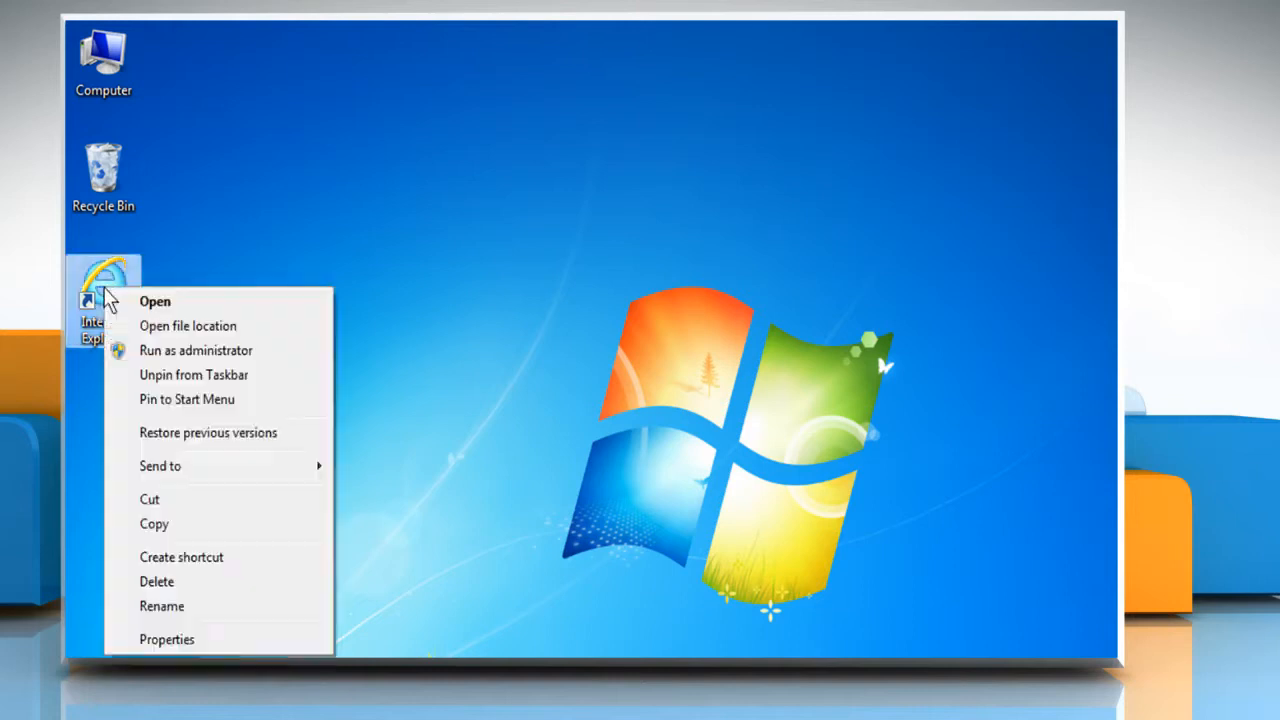
{"action": "left_click", "coordinate": [156, 300]}
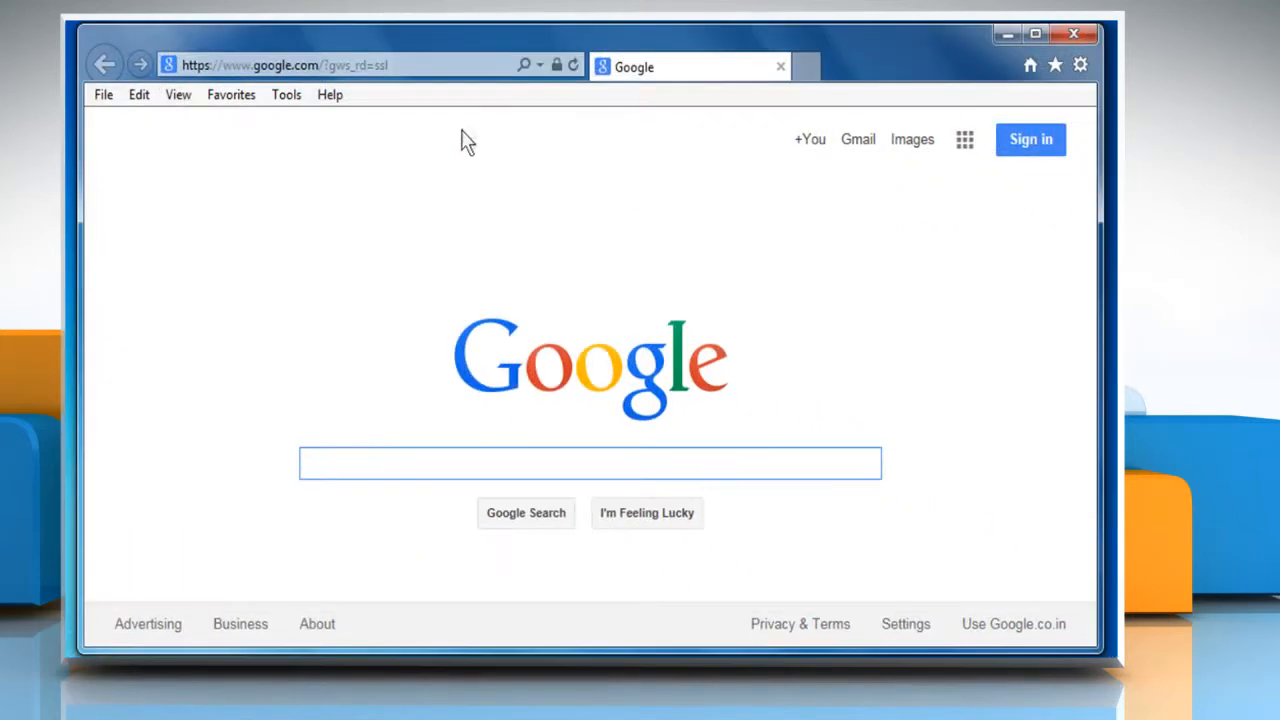
{"action": "type", "text": "www.twit"}
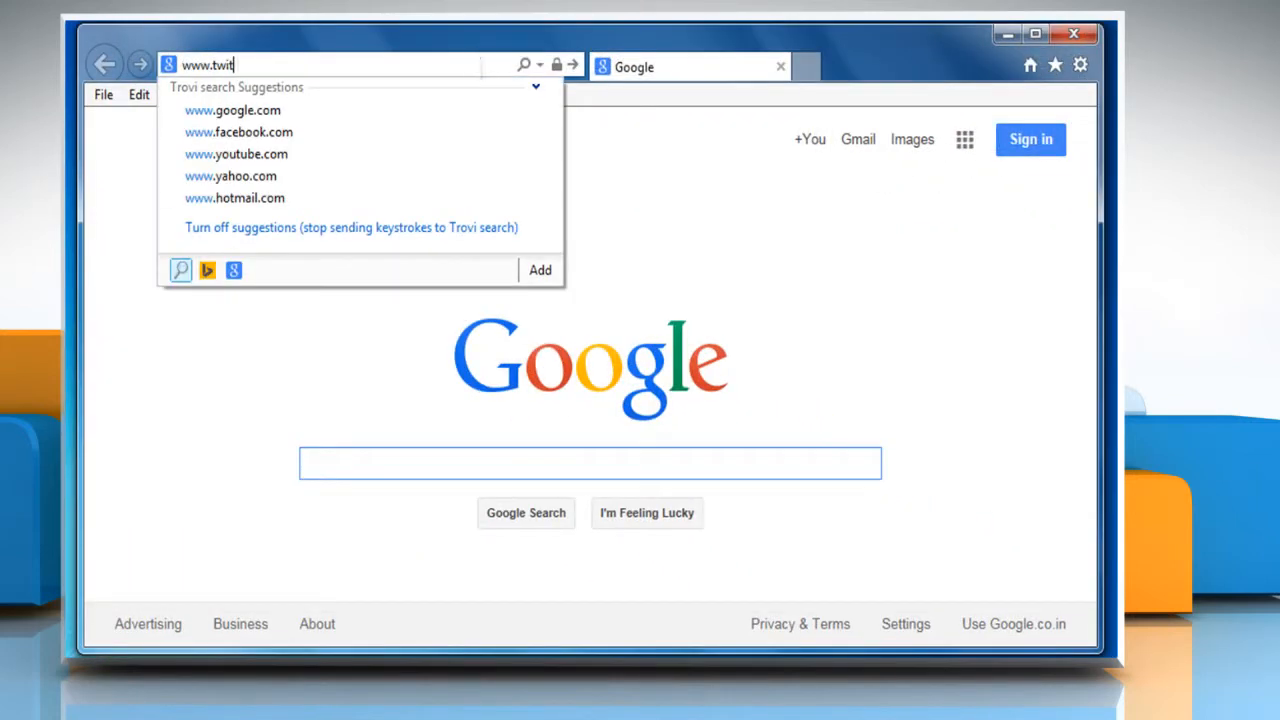
{"action": "key", "text": "Return"}
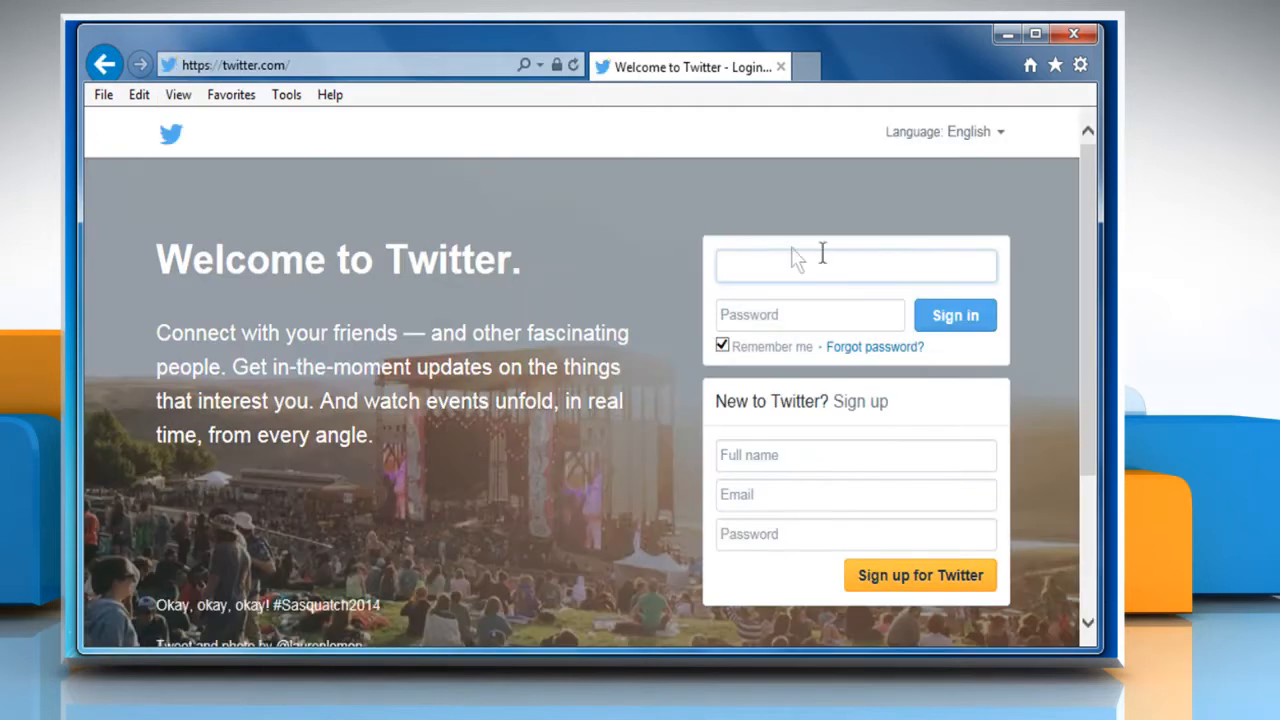
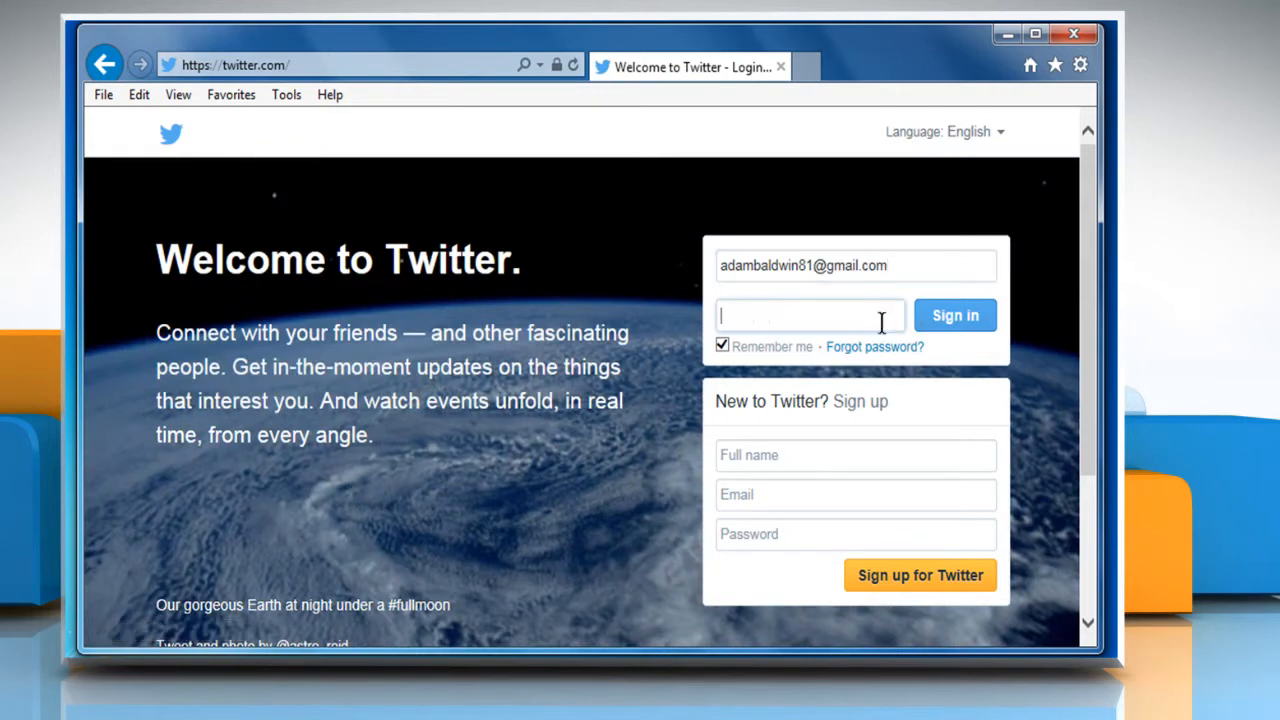
{"action": "left_click", "coordinate": [956, 316]}
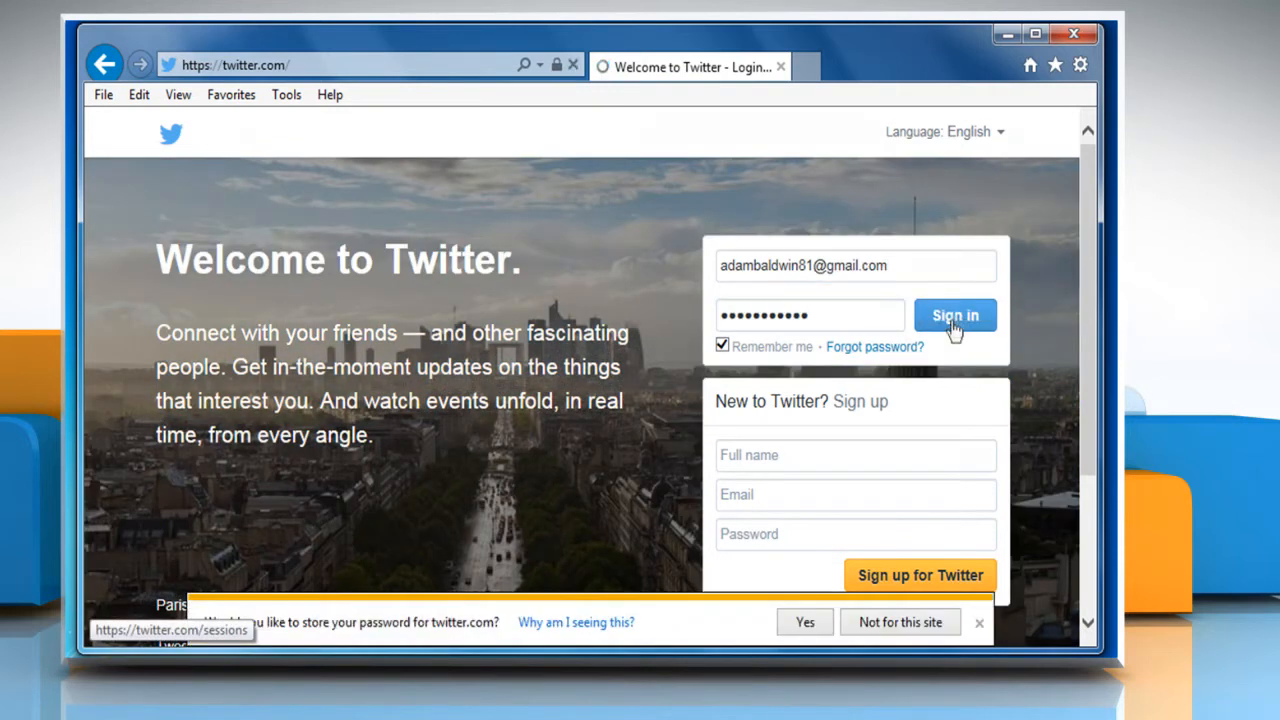
{"action": "left_click", "coordinate": [954, 316]}
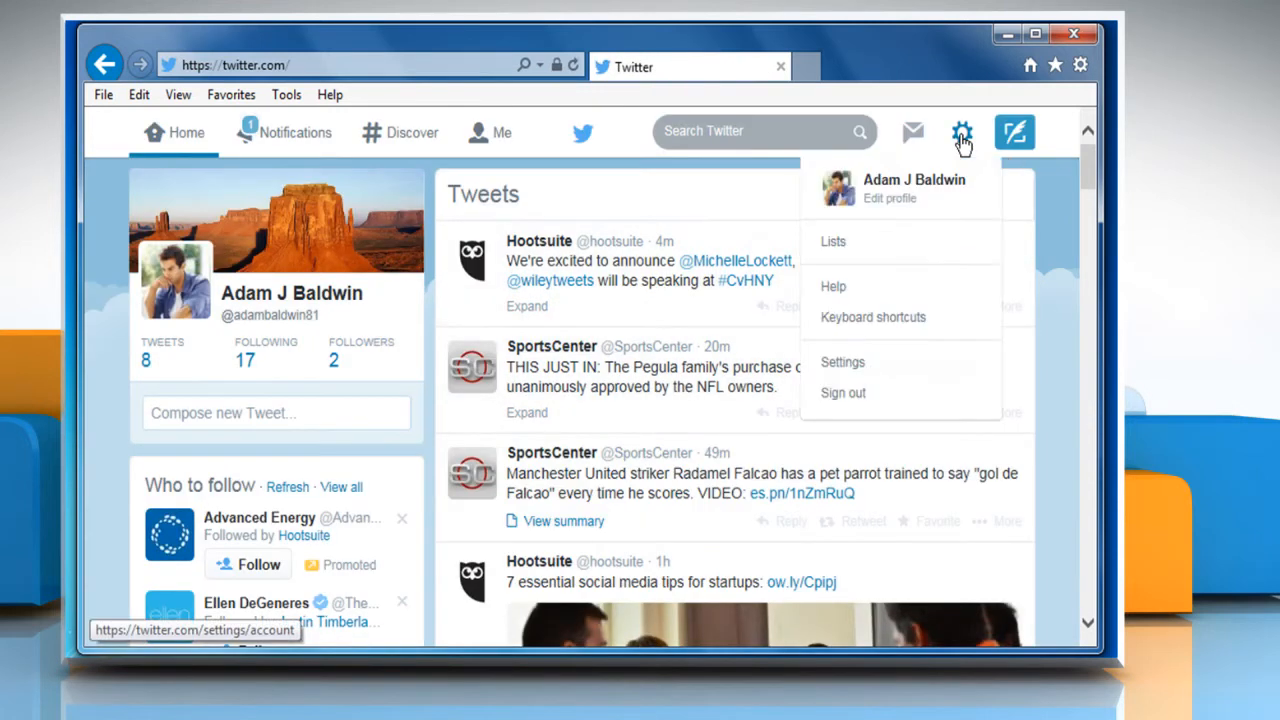
{"action": "mouse_move", "coordinate": [842, 362]}
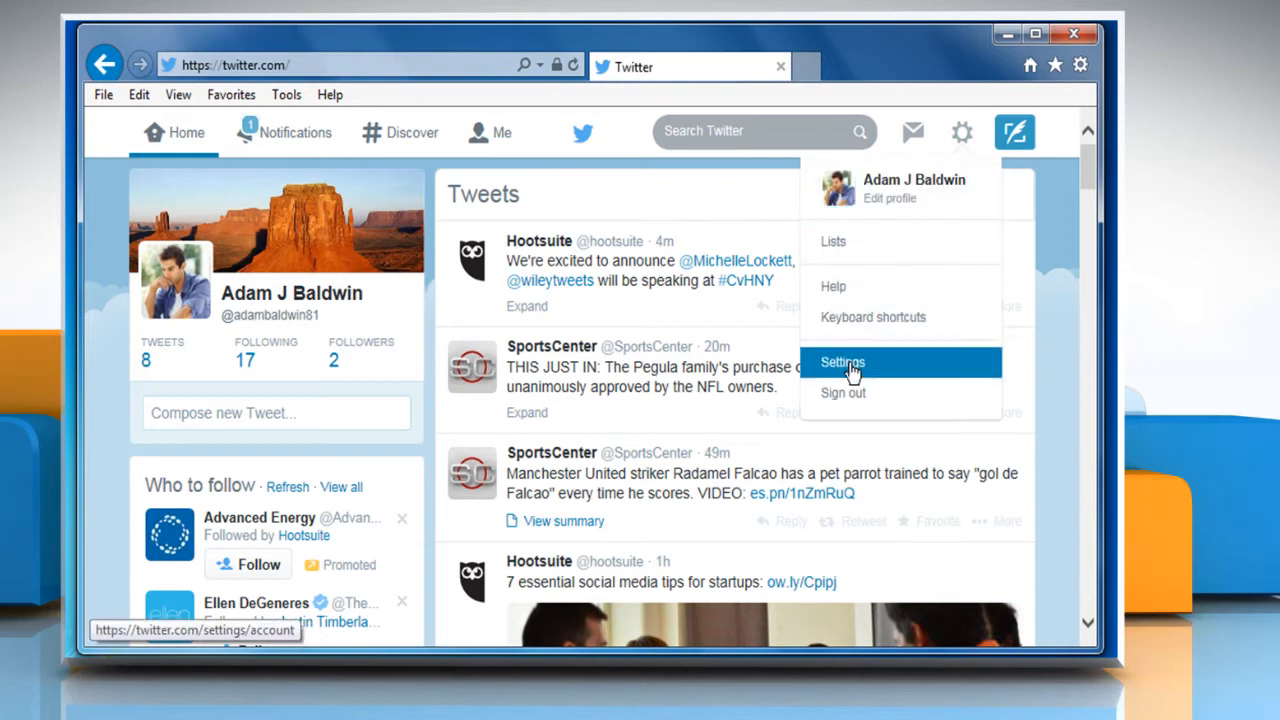
- Reach Settings > Widgets and start a new user timeline widget
{"action": "left_click", "coordinate": [844, 362]}
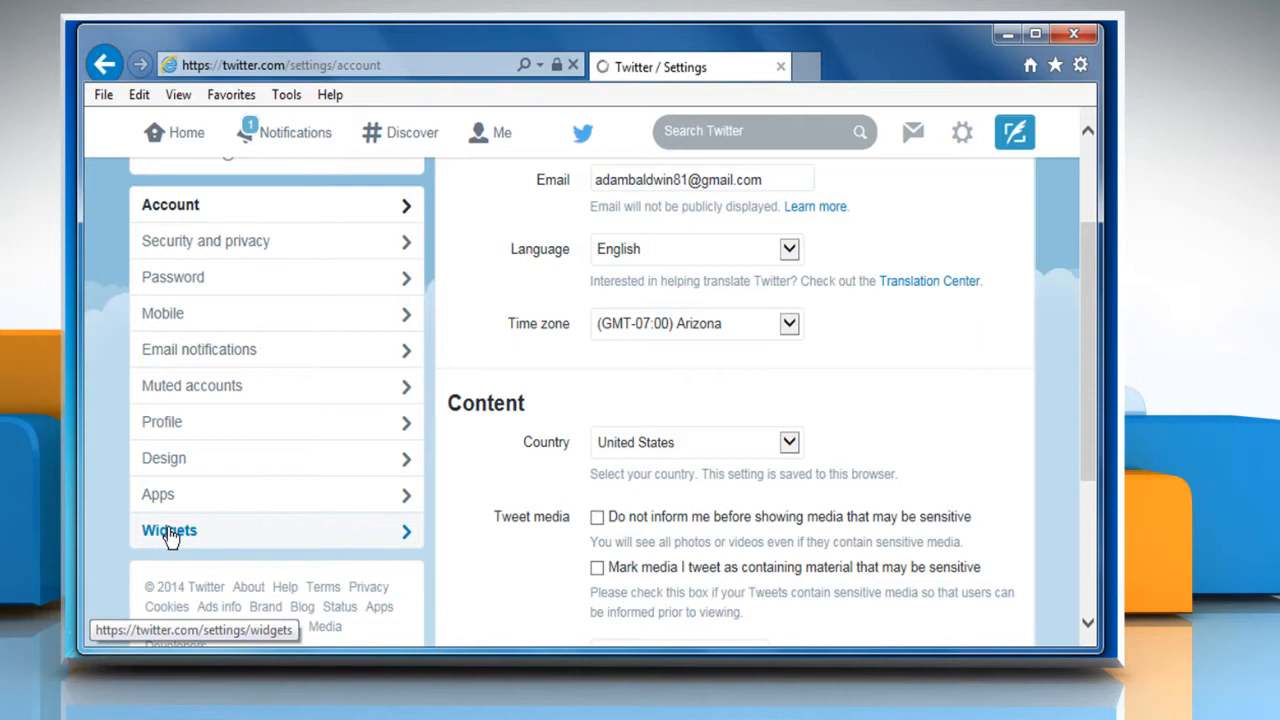
{"action": "left_click", "coordinate": [168, 530]}
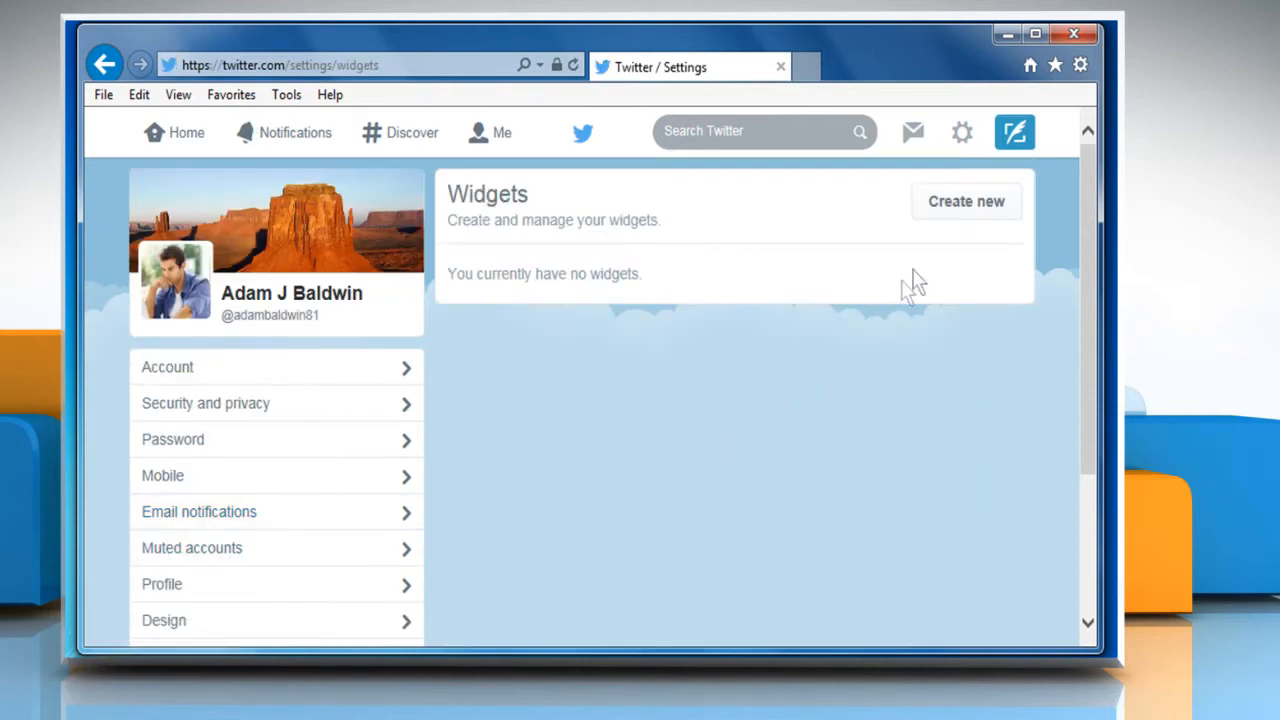
{"action": "left_click", "coordinate": [964, 200]}
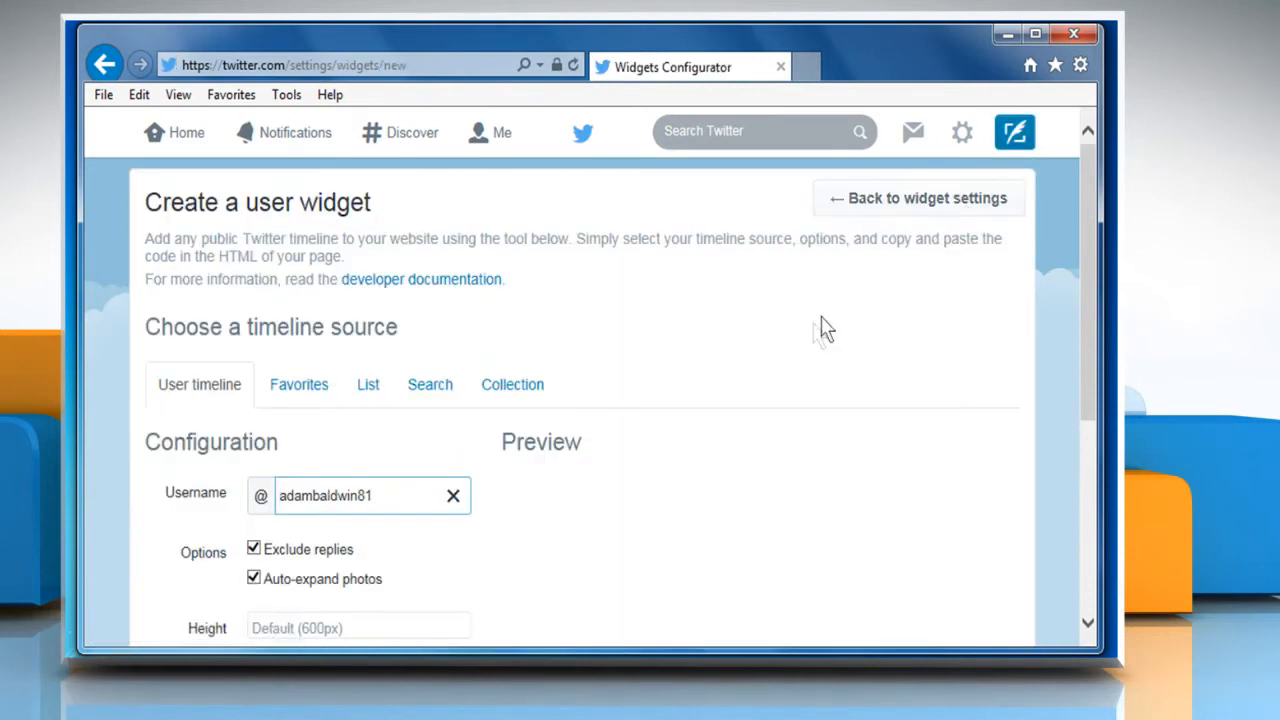
- Preview the Favorites, List and Search timeline sources, then return to User timeline
{"action": "scroll", "scroll_direction": "down", "scroll_amount": 3}
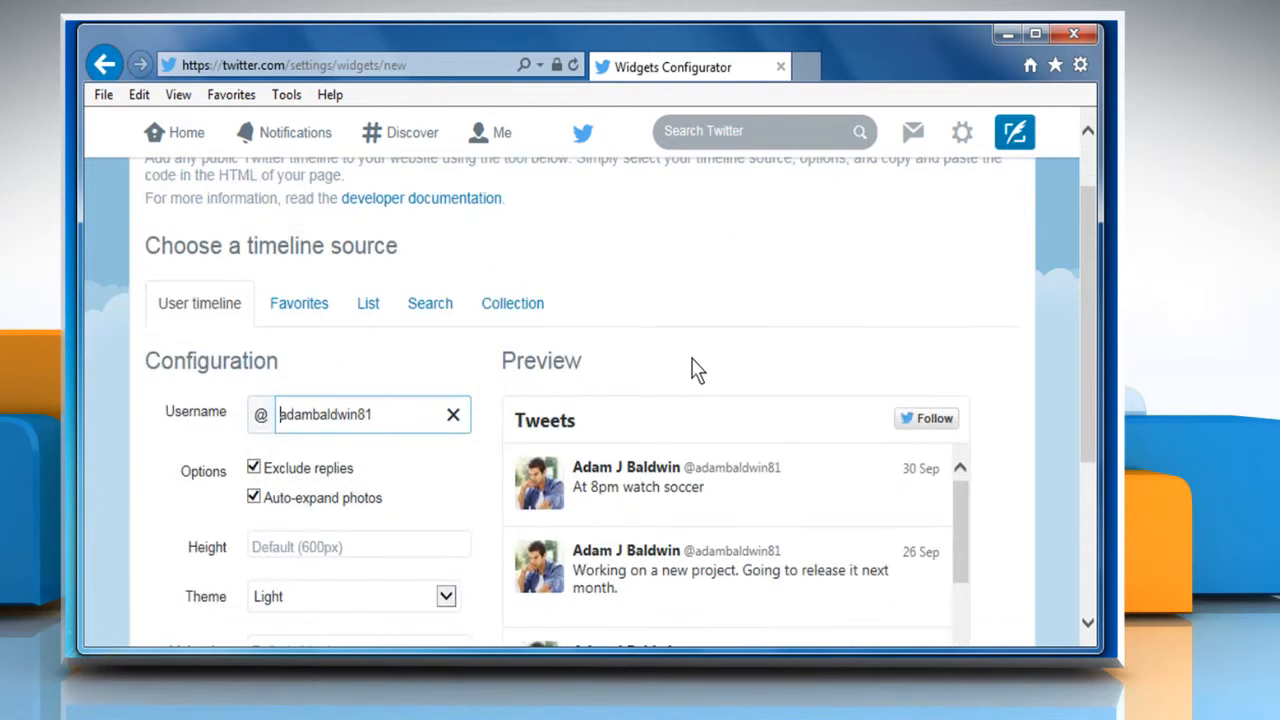
{"action": "scroll", "scroll_direction": "up", "scroll_amount": 3}
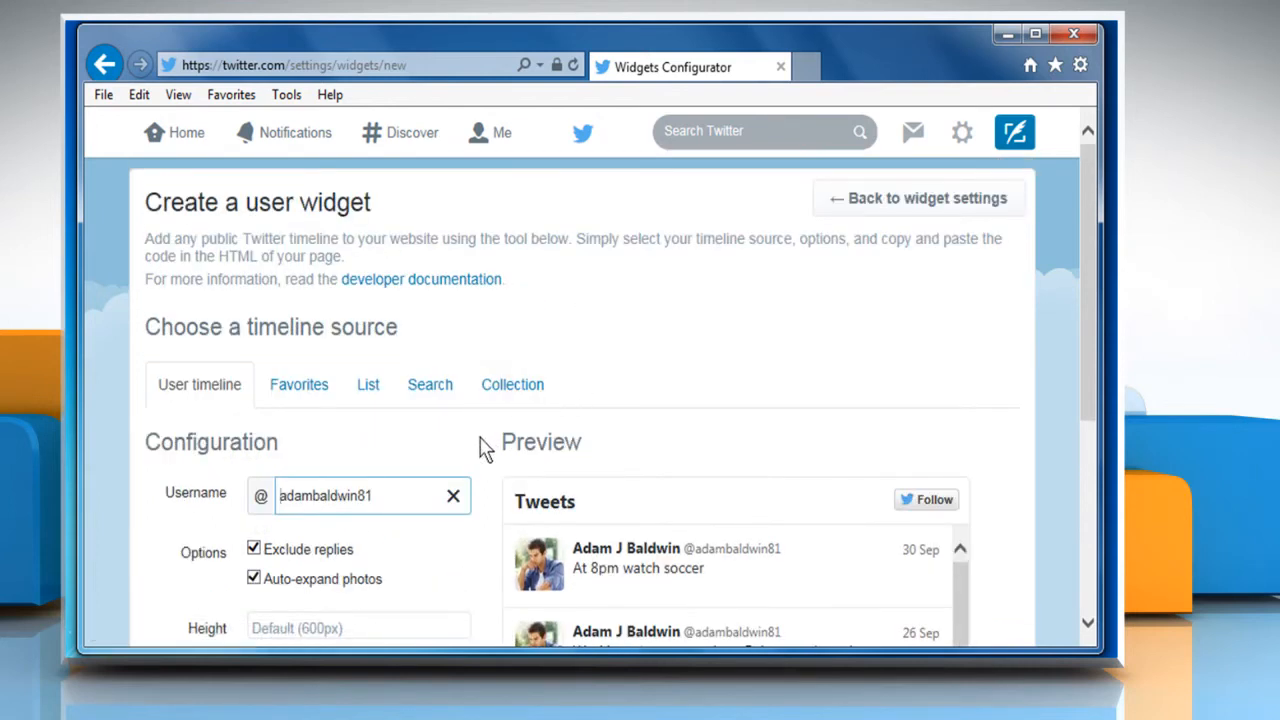
{"action": "mouse_move", "coordinate": [200, 390]}
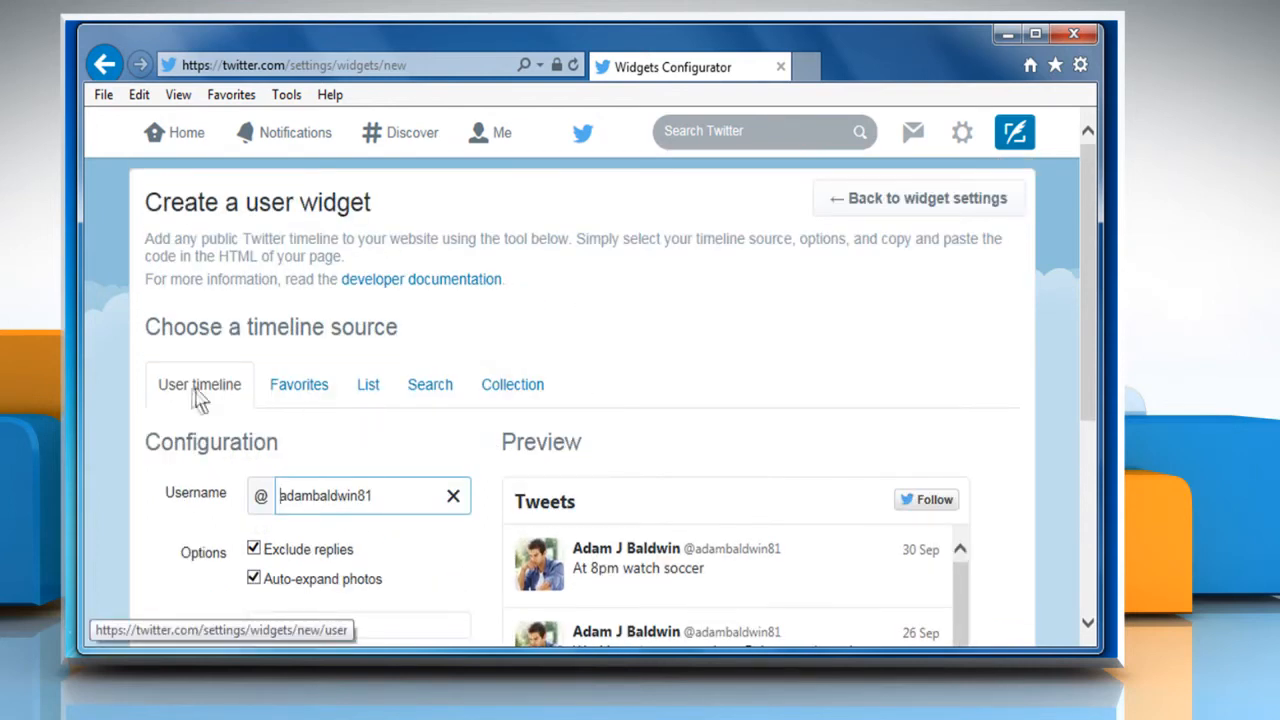
{"action": "scroll", "scroll_direction": "down", "scroll_amount": 3}
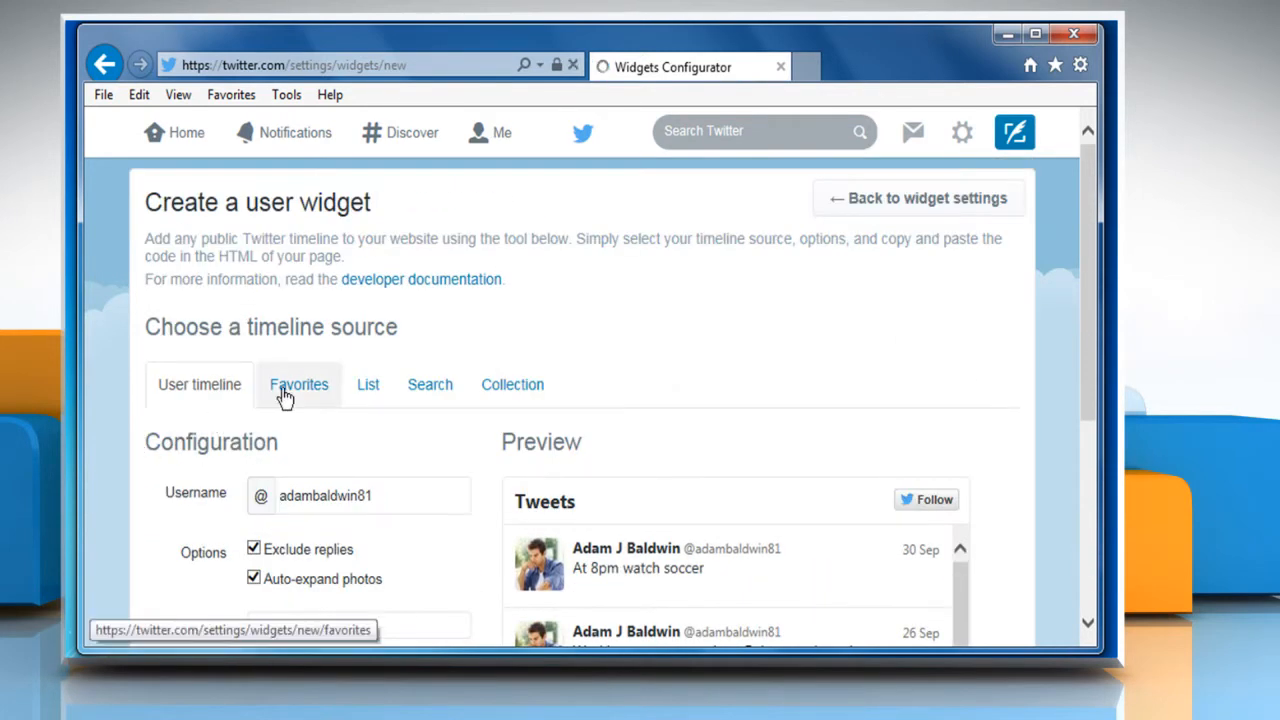
{"action": "left_click", "coordinate": [298, 384]}
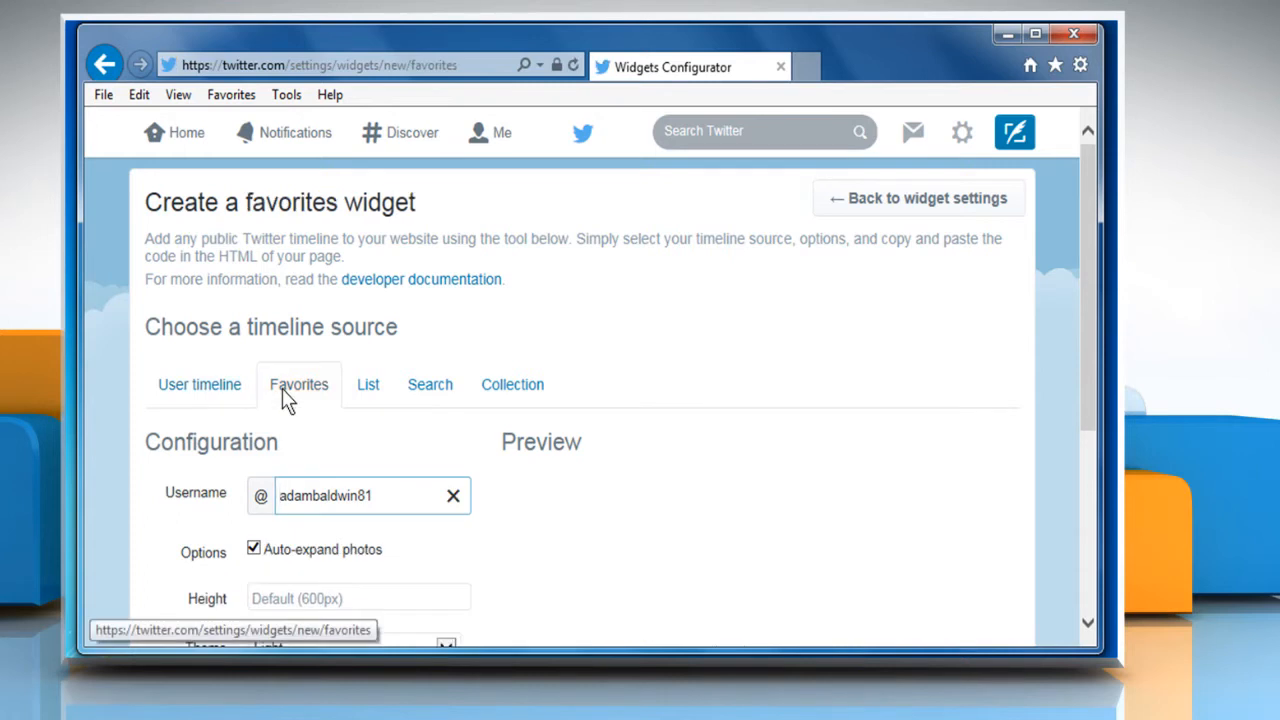
{"action": "scroll", "scroll_direction": "down", "scroll_amount": 3}
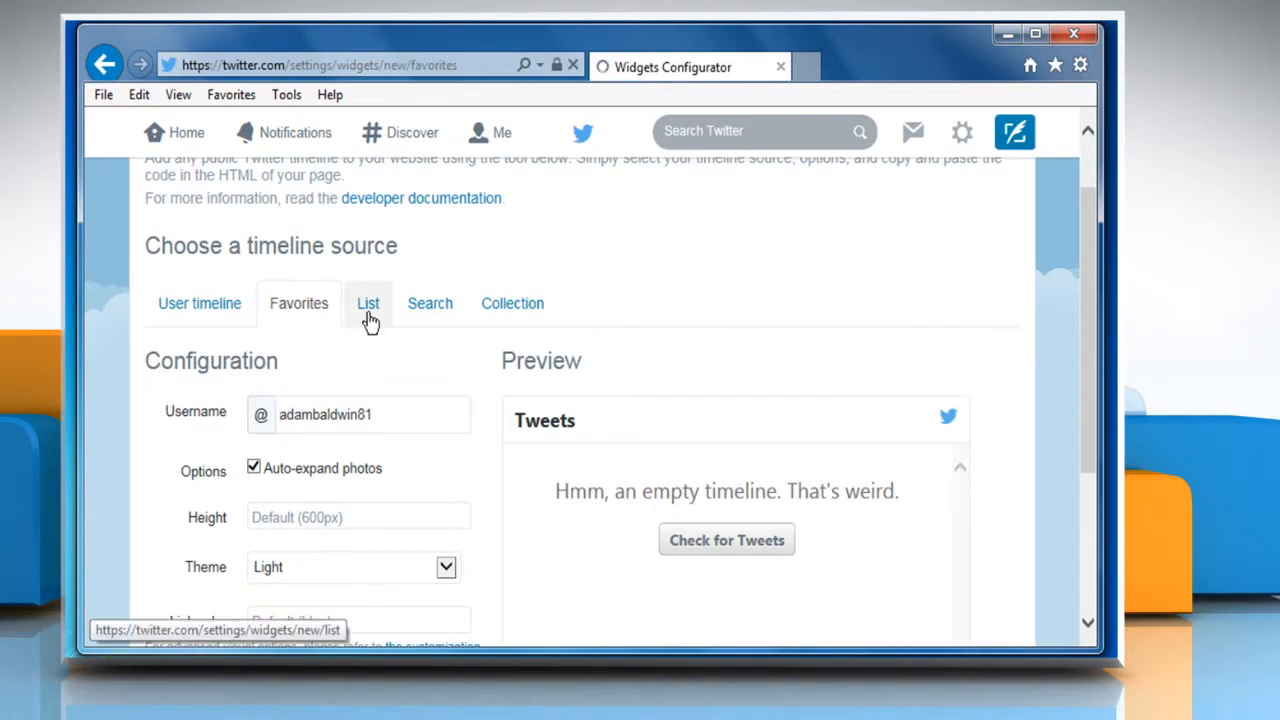
{"action": "left_click", "coordinate": [368, 304]}
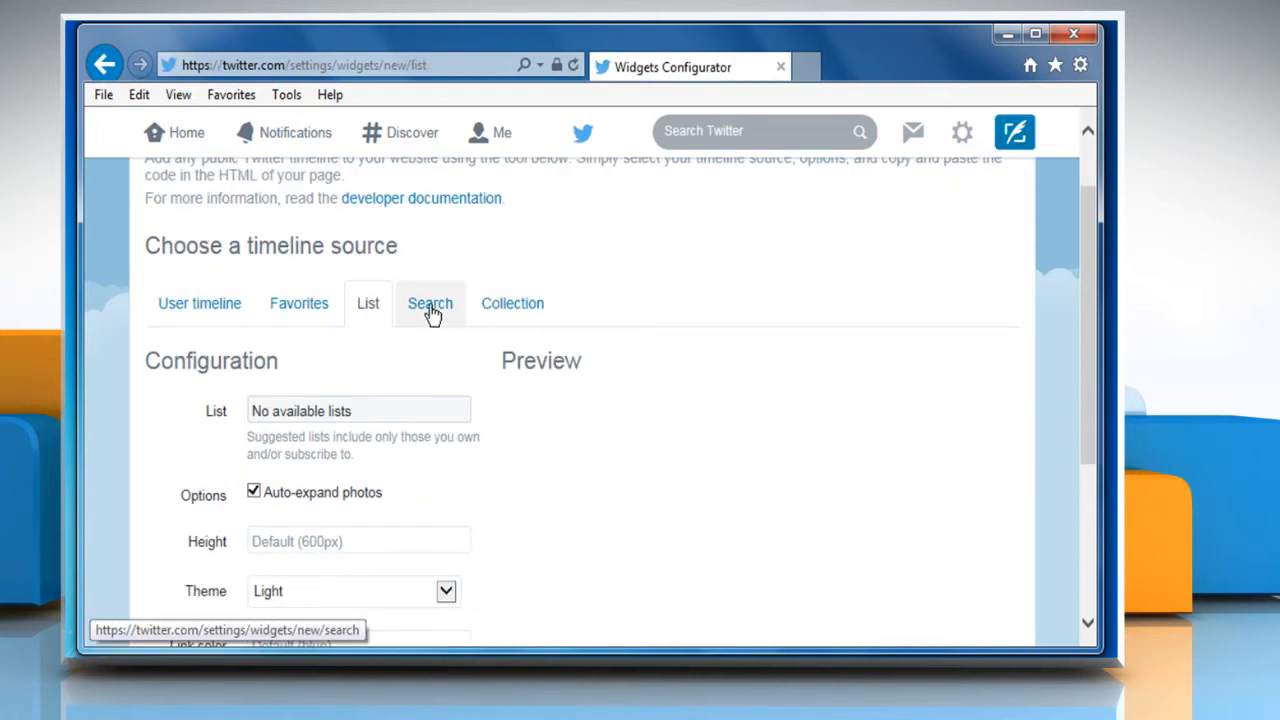
{"action": "left_click", "coordinate": [430, 304]}
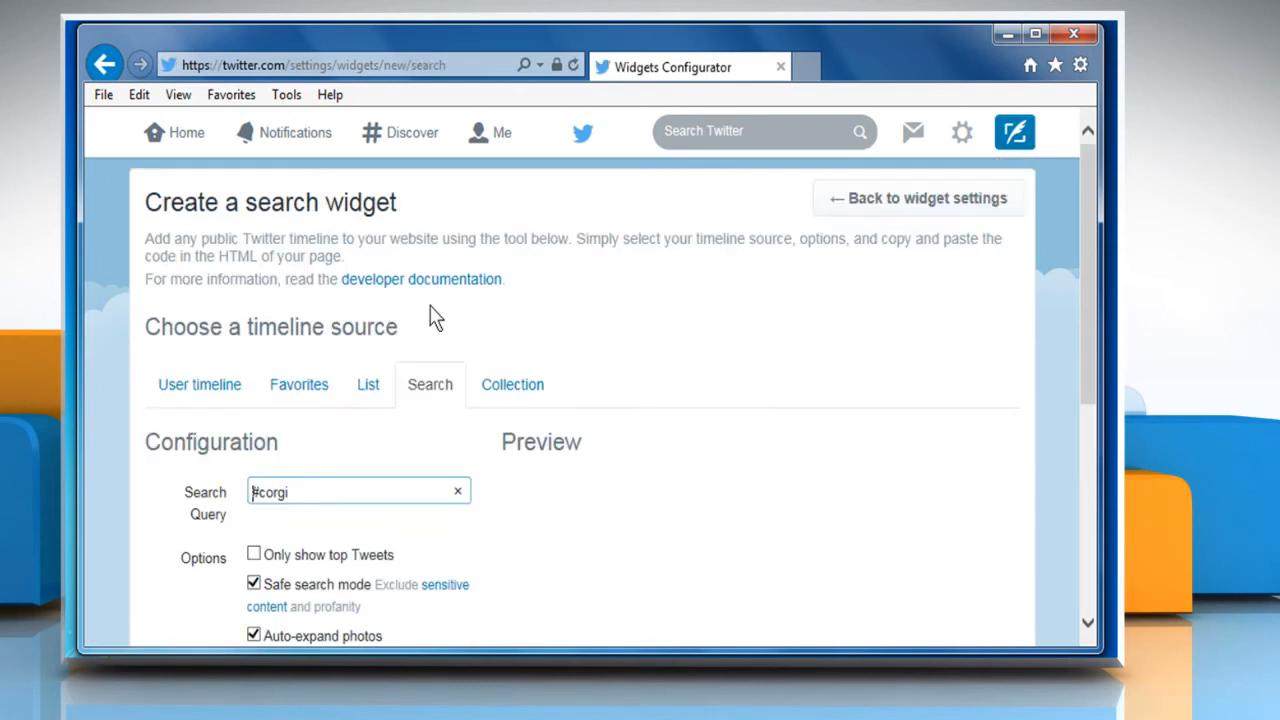
{"action": "mouse_move", "coordinate": [430, 390]}
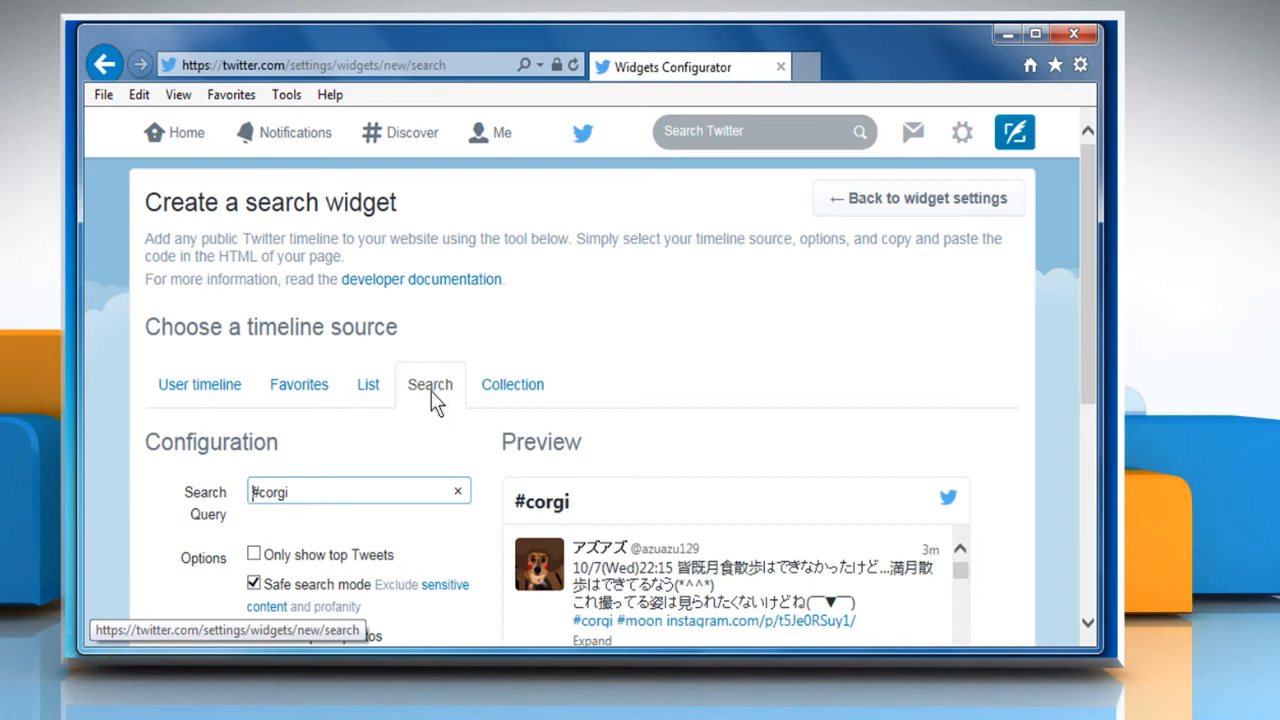
{"action": "left_click", "coordinate": [200, 384]}
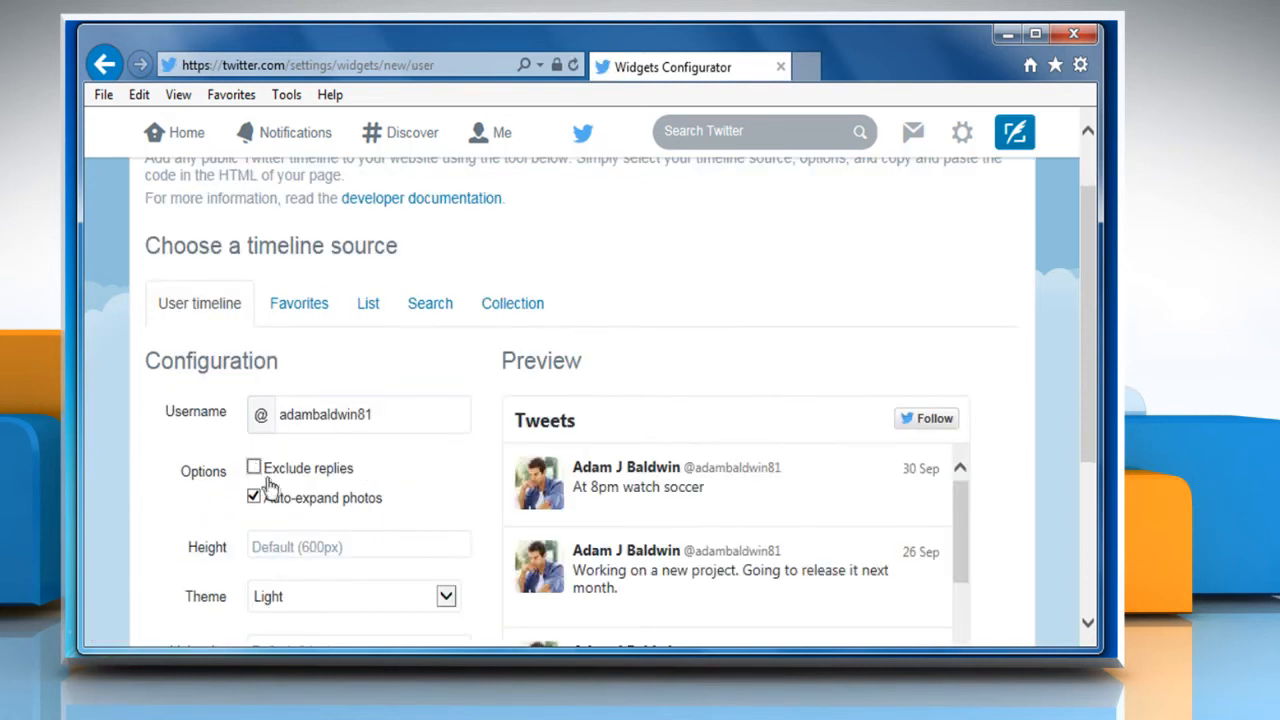
- Give the widget height 500px, the Dark theme and purple link color #9266cc
{"action": "type", "text": "500"}
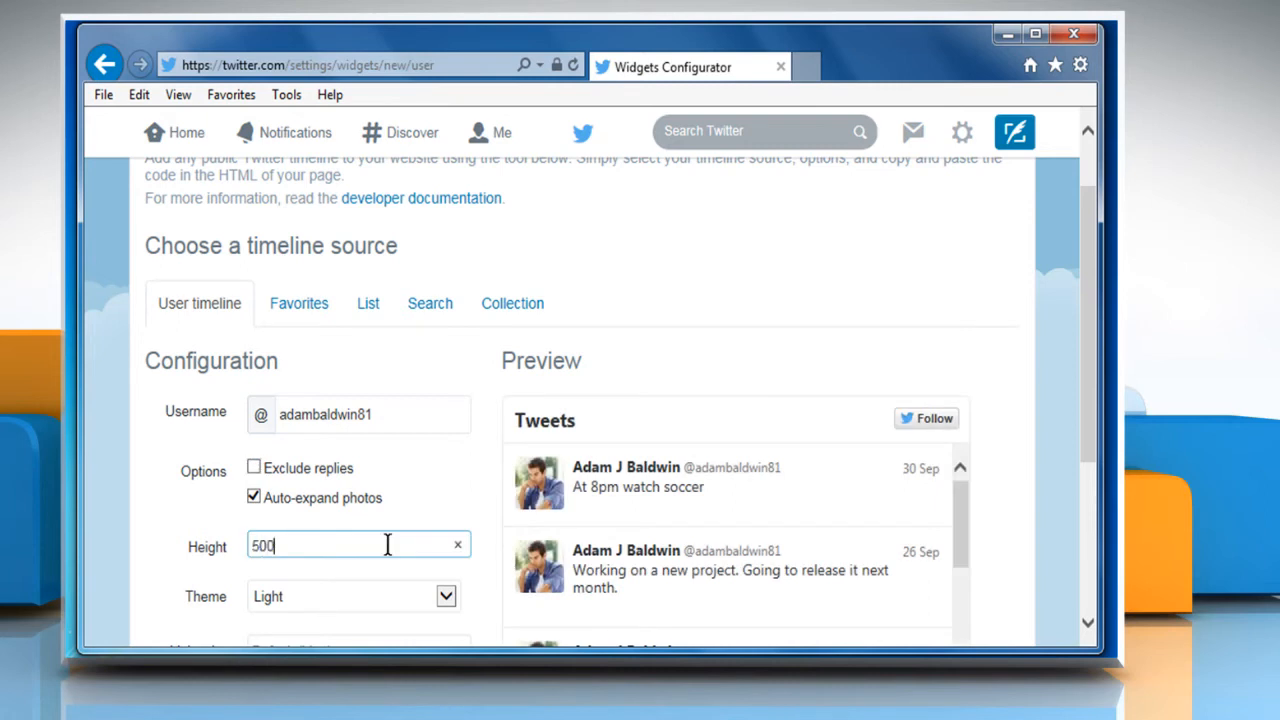
{"action": "left_click", "coordinate": [352, 596]}
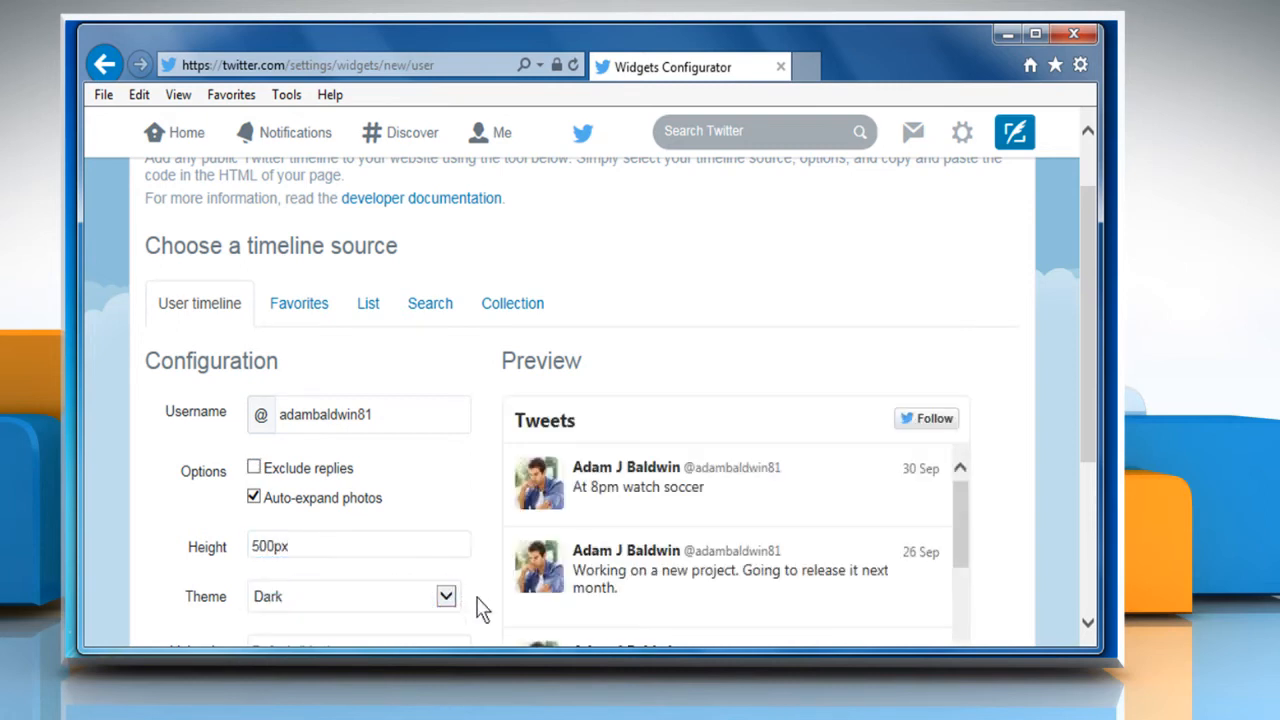
{"action": "scroll", "scroll_direction": "down", "scroll_amount": 3}
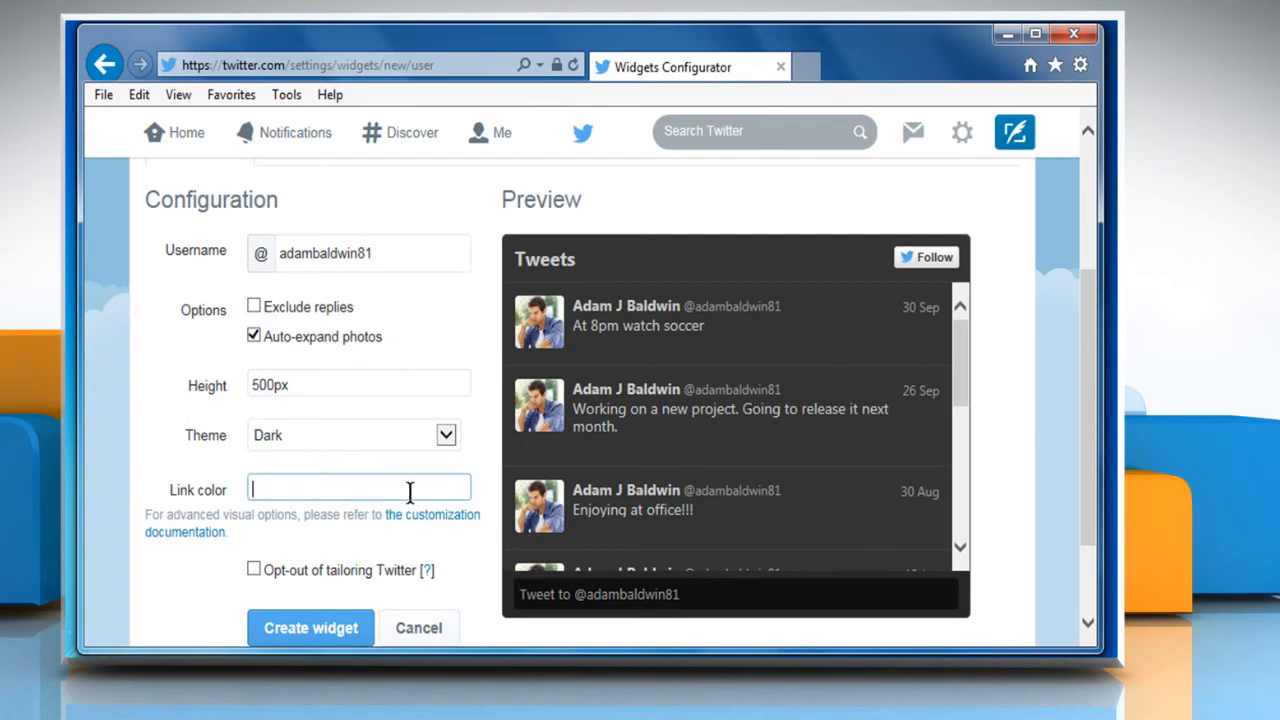
{"action": "left_click", "coordinate": [358, 488]}
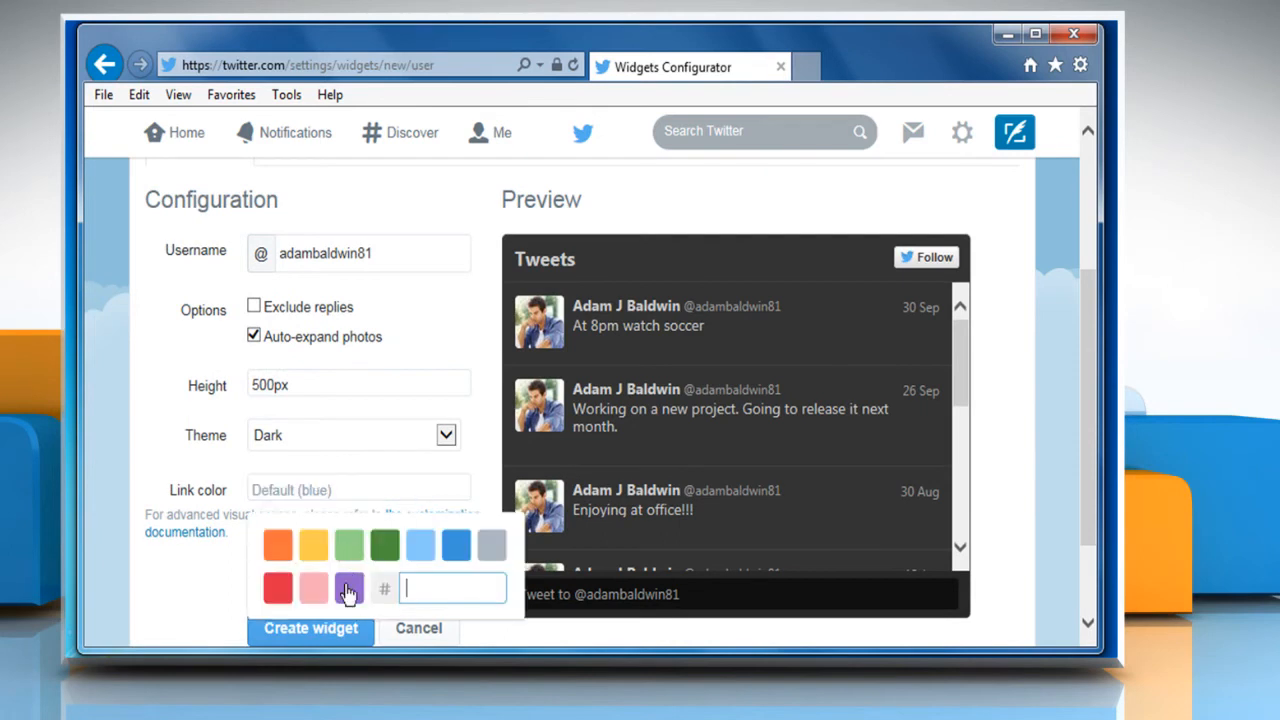
{"action": "left_click", "coordinate": [348, 588]}
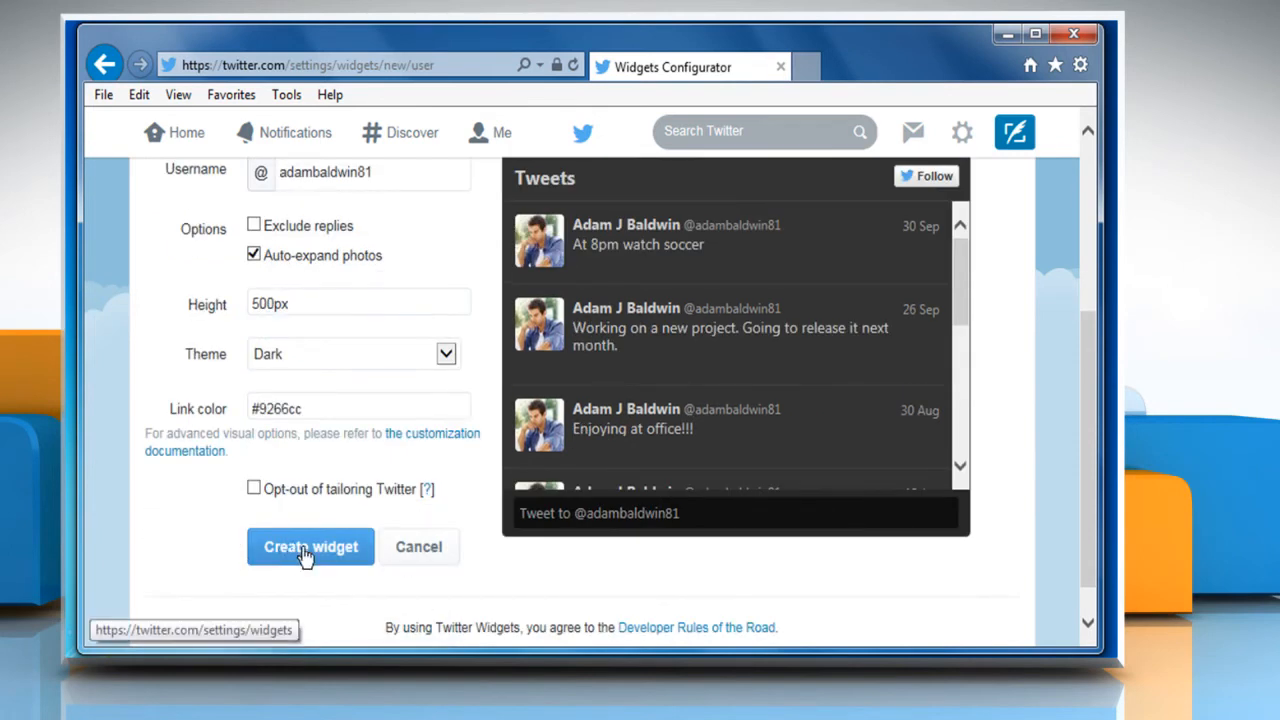
- Create the widget so its embed code is displayed for copying
{"action": "left_click", "coordinate": [310, 546]}
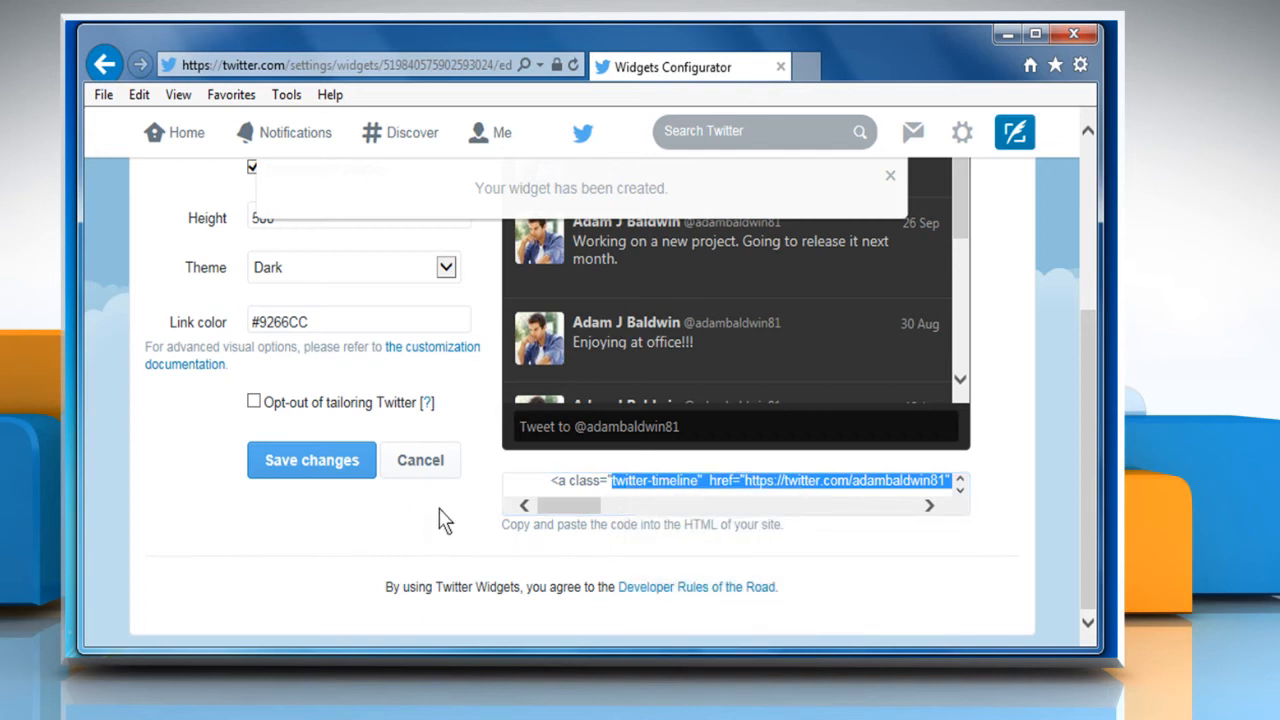
{"action": "mouse_move", "coordinate": [784, 548]}
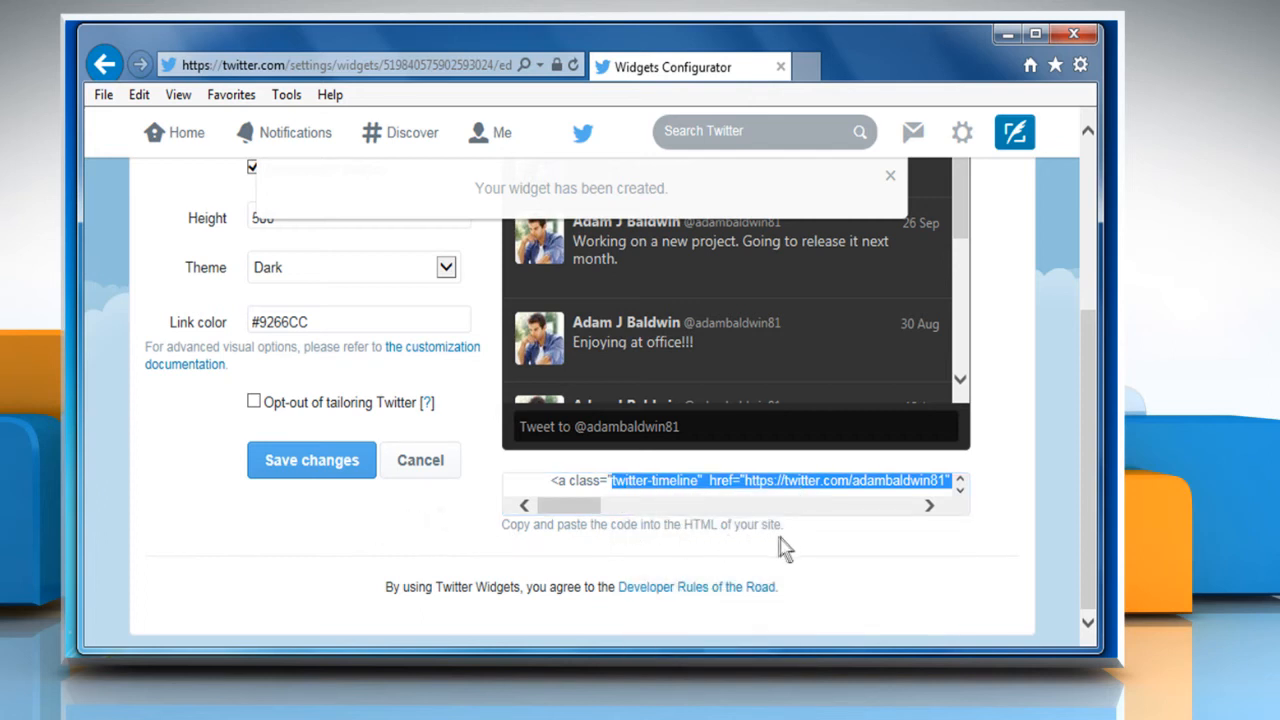